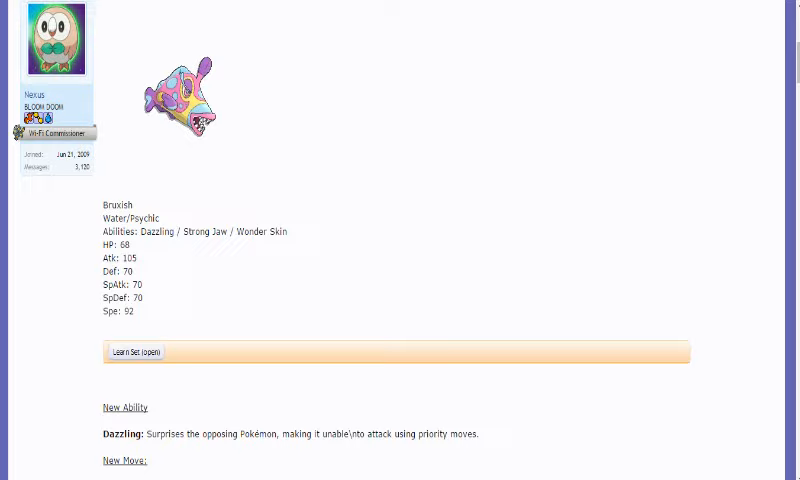
pyautogui.scroll(-3)
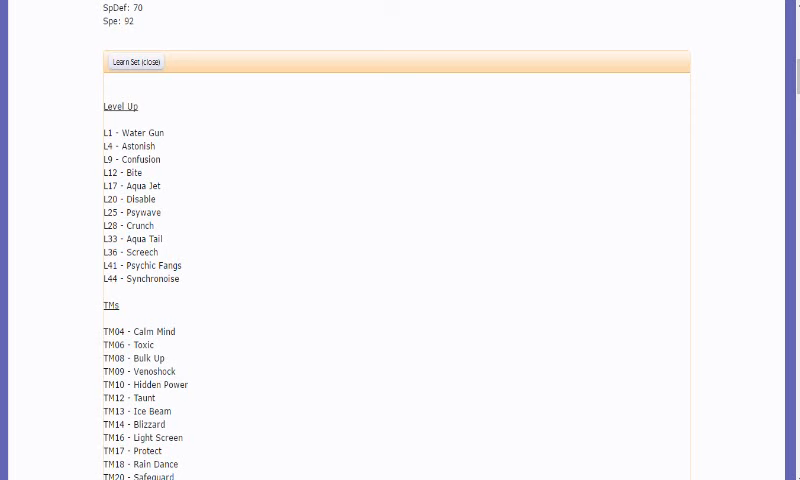
pyautogui.scroll(-3)
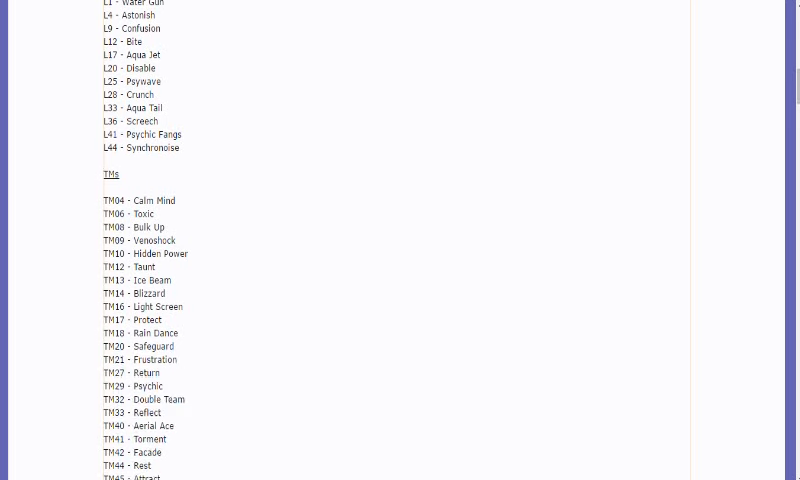
pyautogui.scroll(-3)
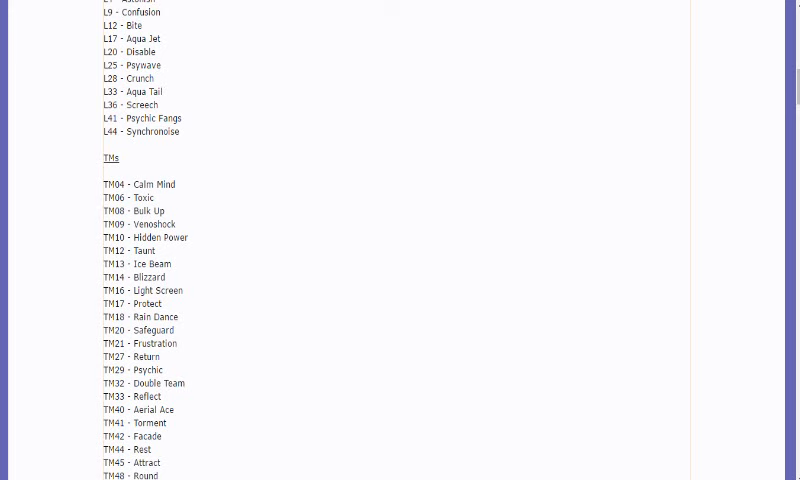
pyautogui.scroll(-3)
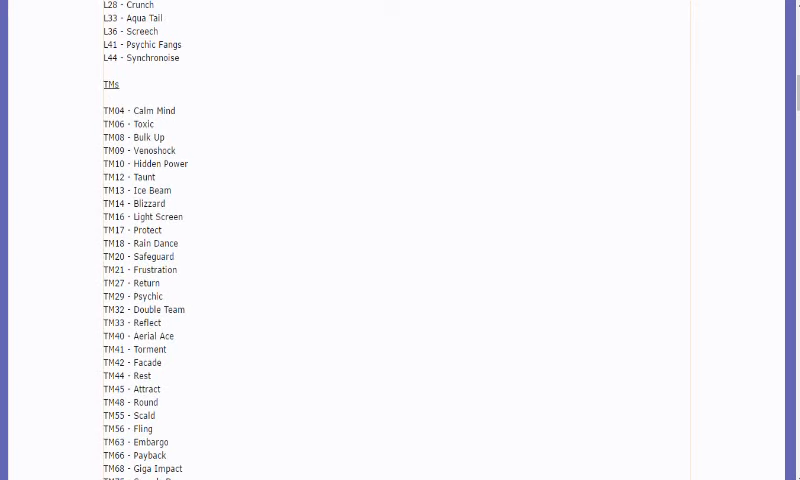
pyautogui.scroll(-3)
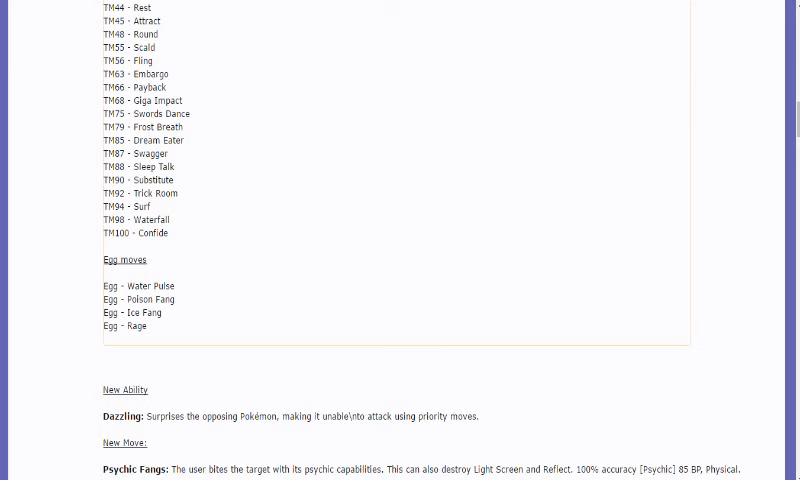
pyautogui.scroll(3)
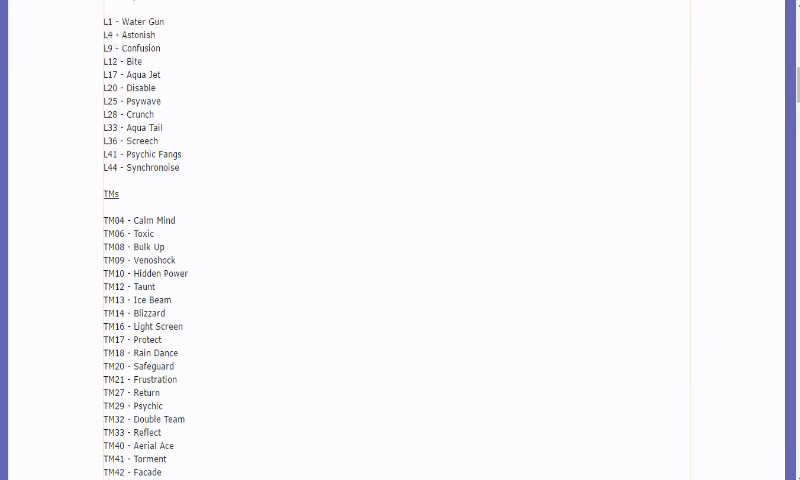